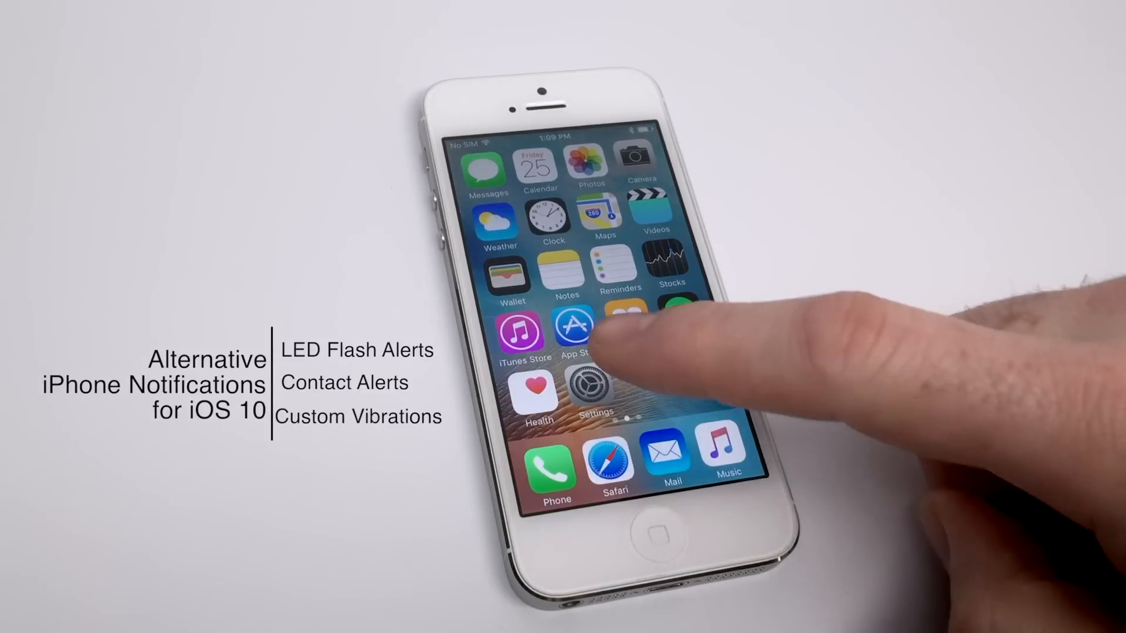
Navigate Settings > General > Accessibility and scroll to the Hearing section showing LED Flash for Alerts.
left_click(589, 384)
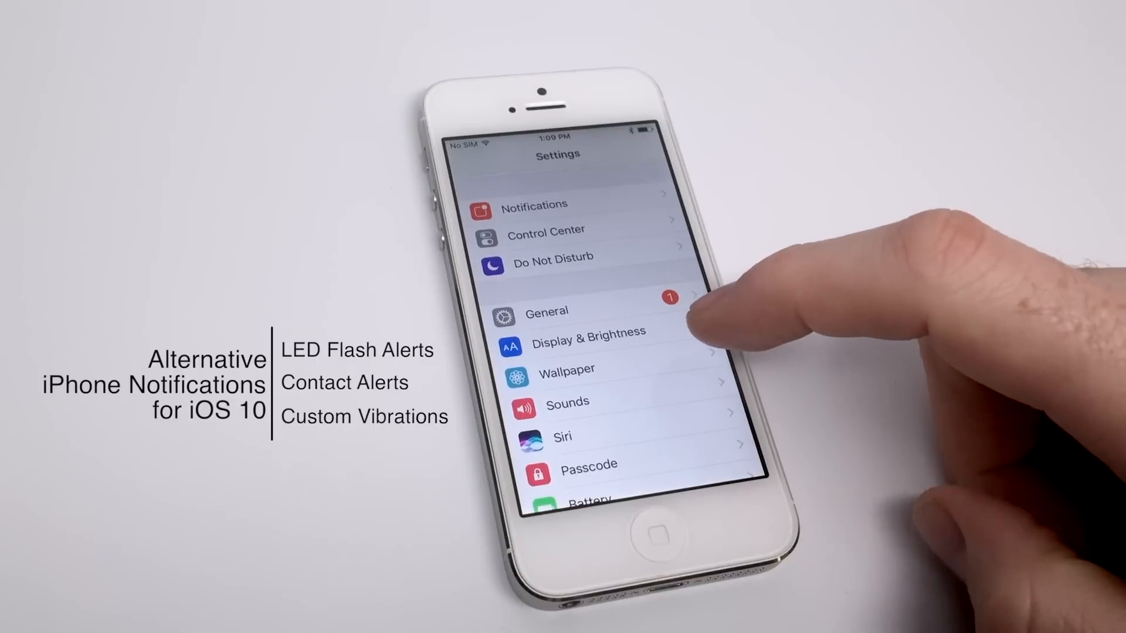
left_click(546, 312)
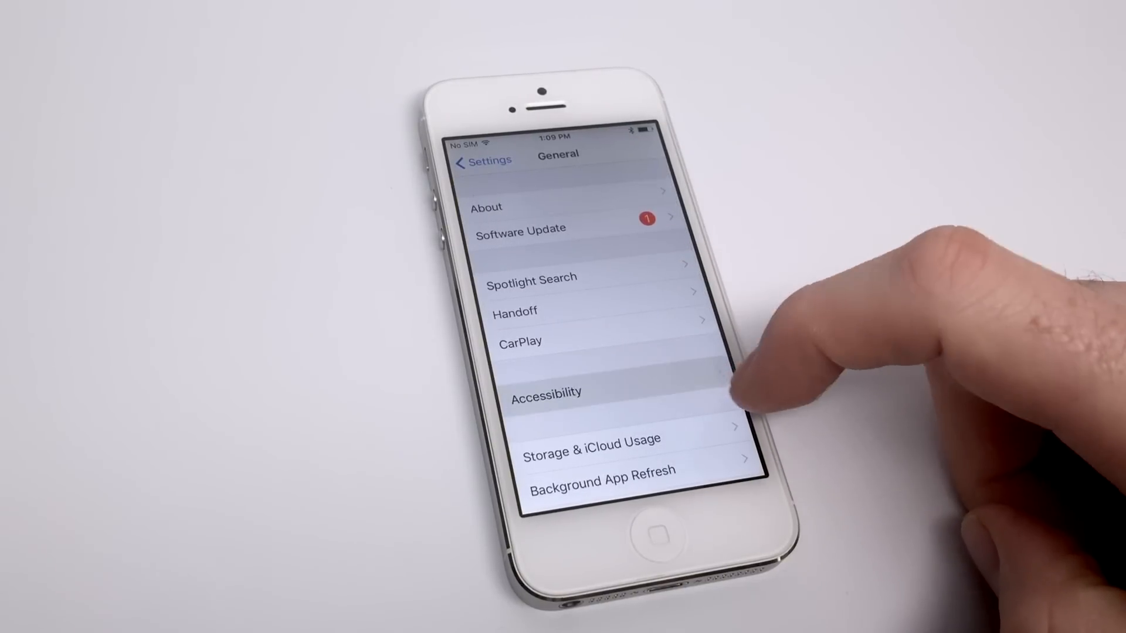
left_click(545, 393)
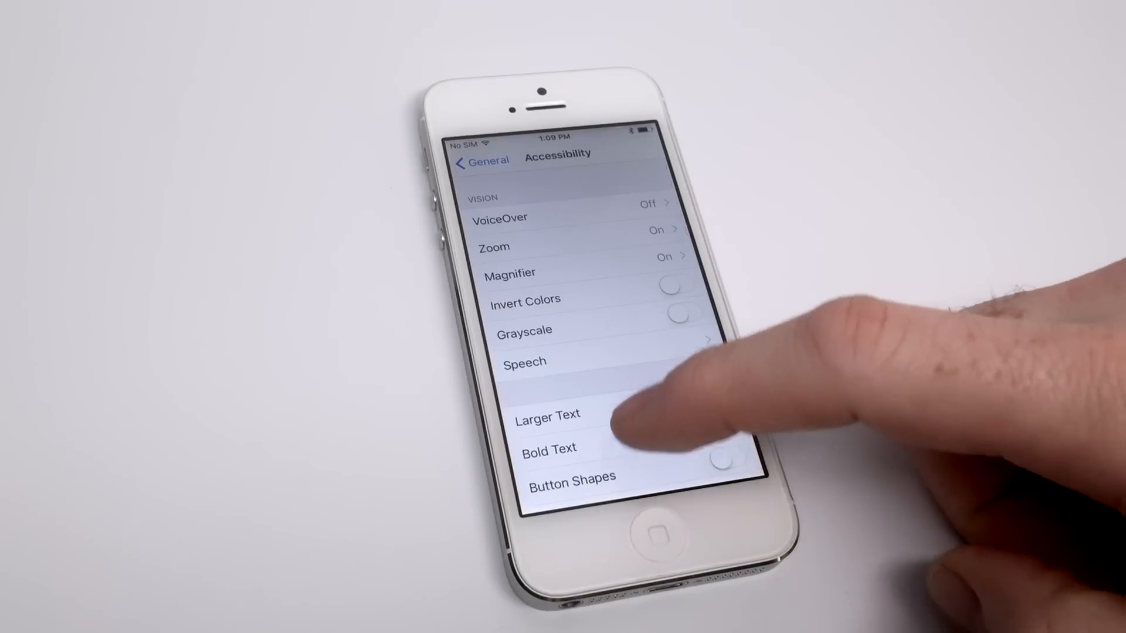
scroll("down", 3)
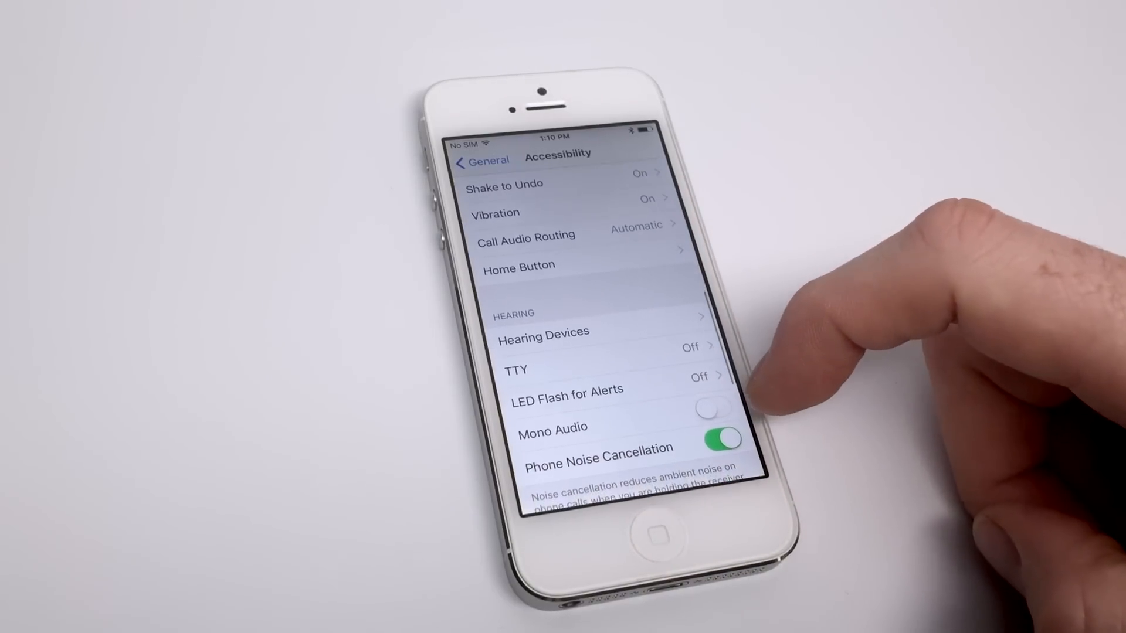
Turn on LED Flash for Alerts and return to the home screen.
left_click(568, 389)
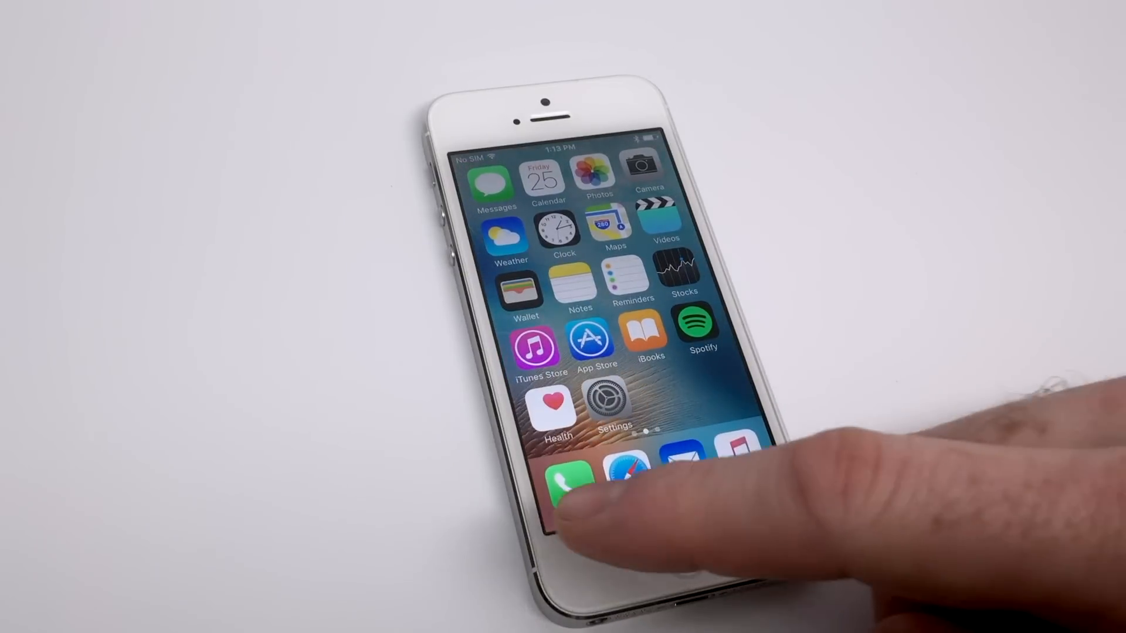
Open a contact for editing in Phone and reach its Text Tone list, defaulting to Note.
left_click(568, 488)
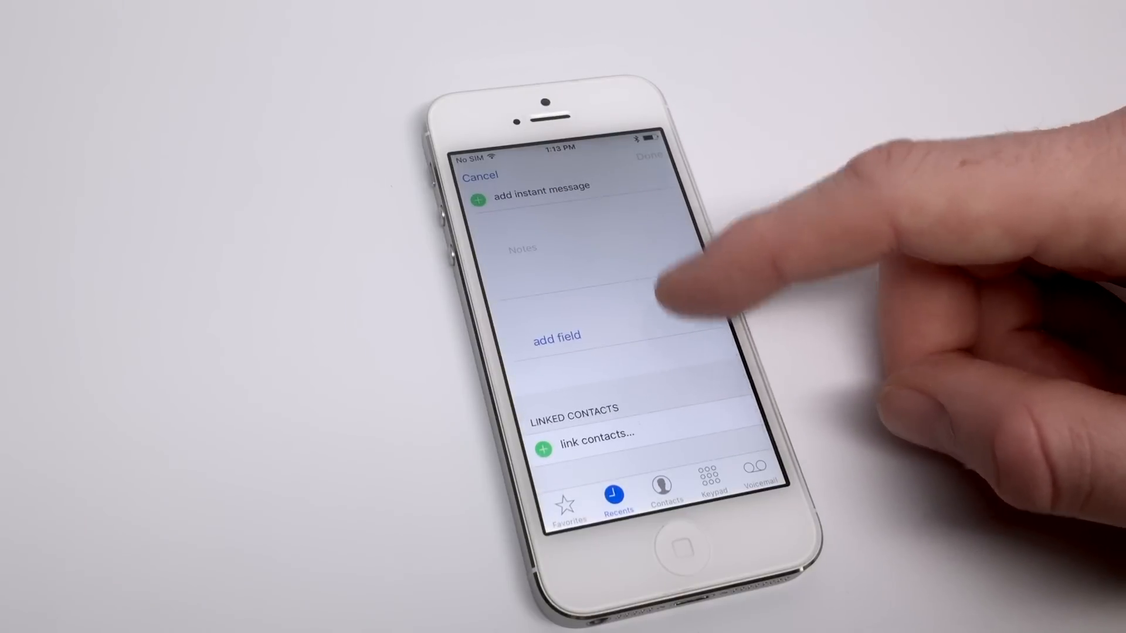
scroll("up", 3)
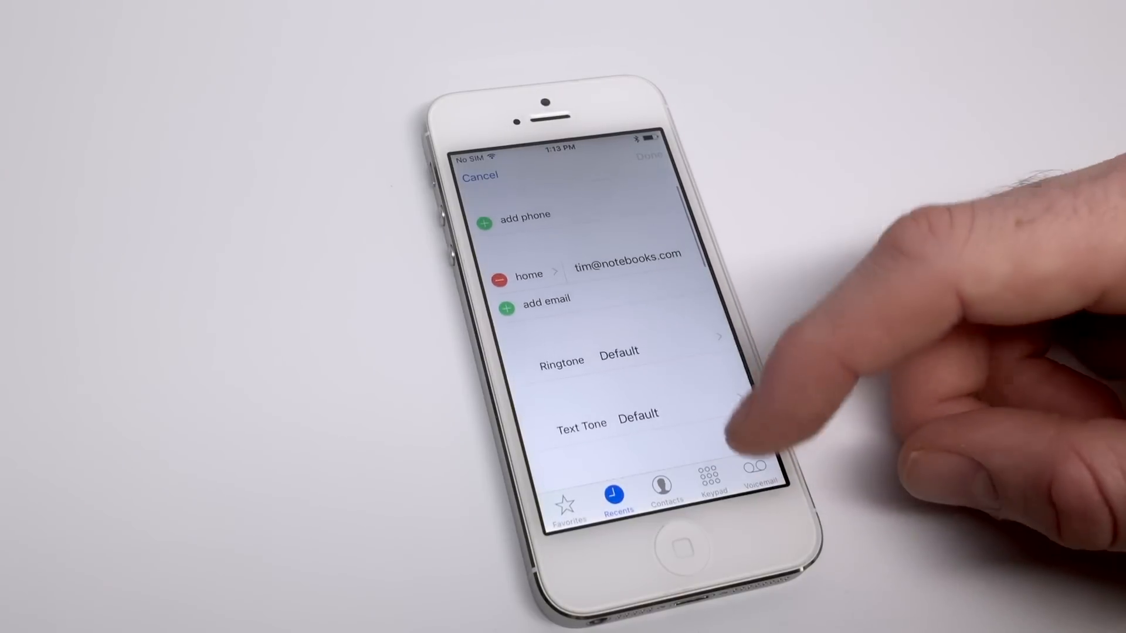
scroll("down", 3)
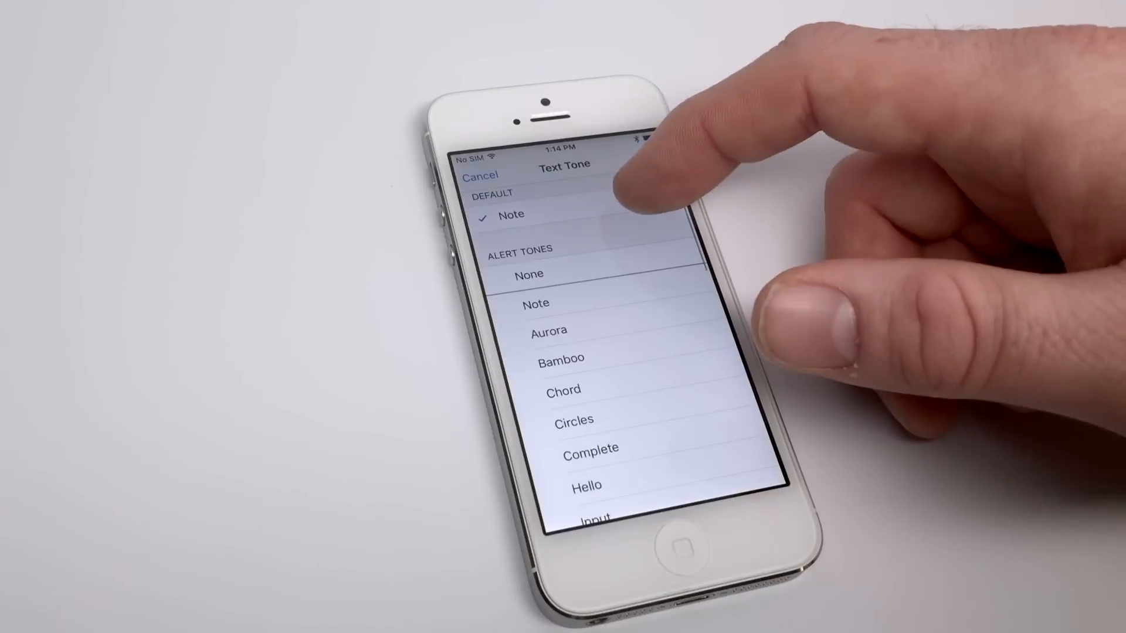
Choose a text tone for the contact and open its Vibration options, currently set to Quick.
left_click(549, 330)
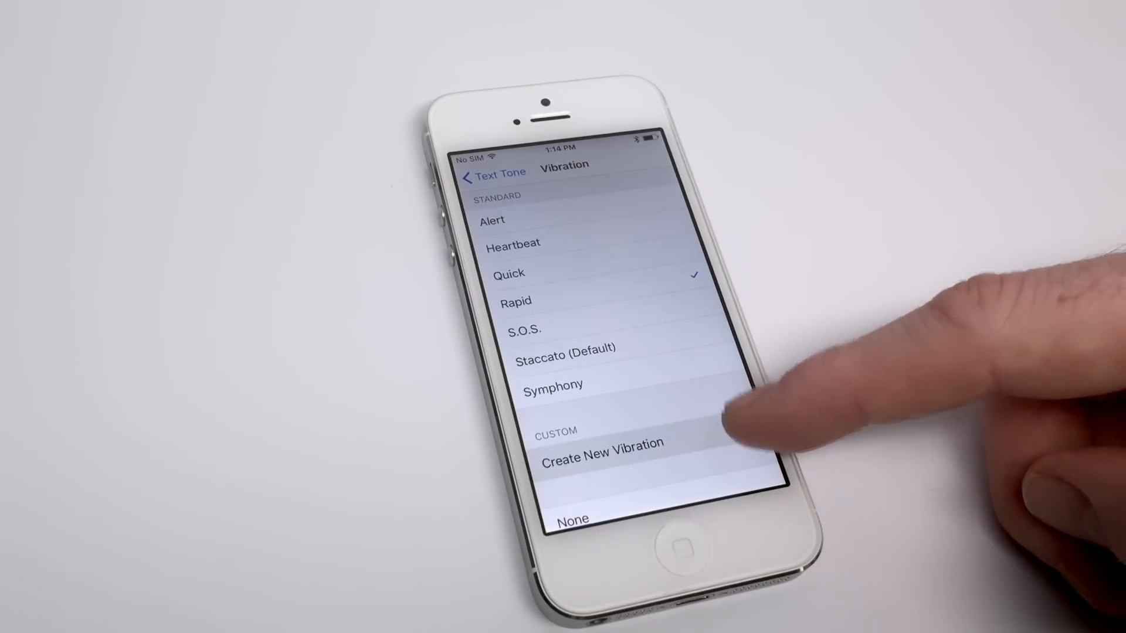
Record a custom tapped vibration pattern via Create New Vibration and play it back.
left_click(602, 443)
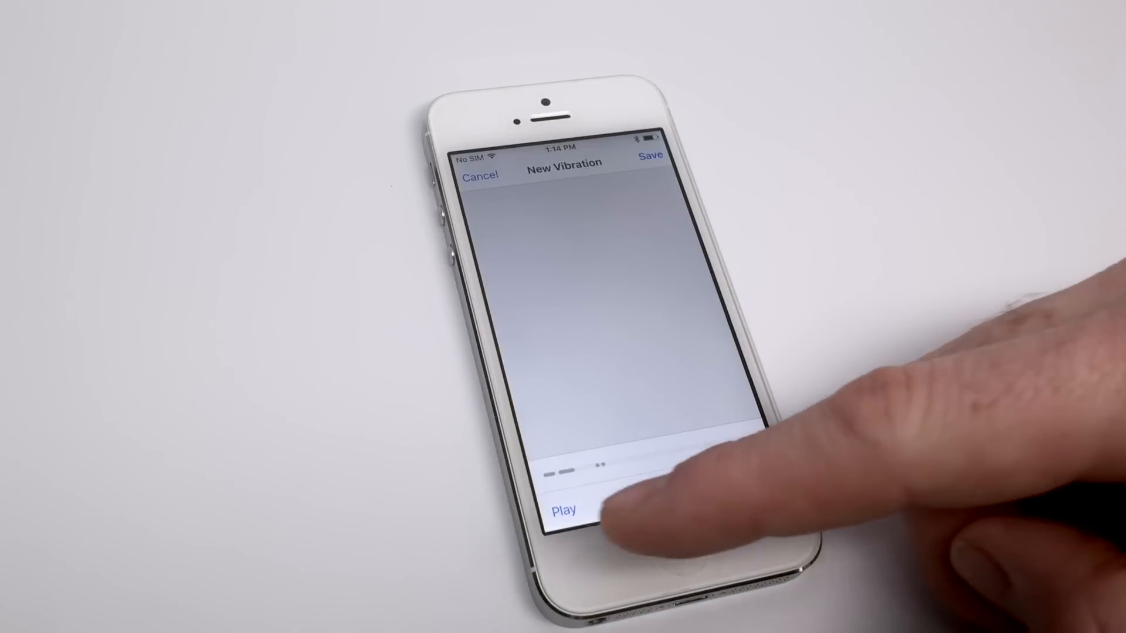
left_click(564, 511)
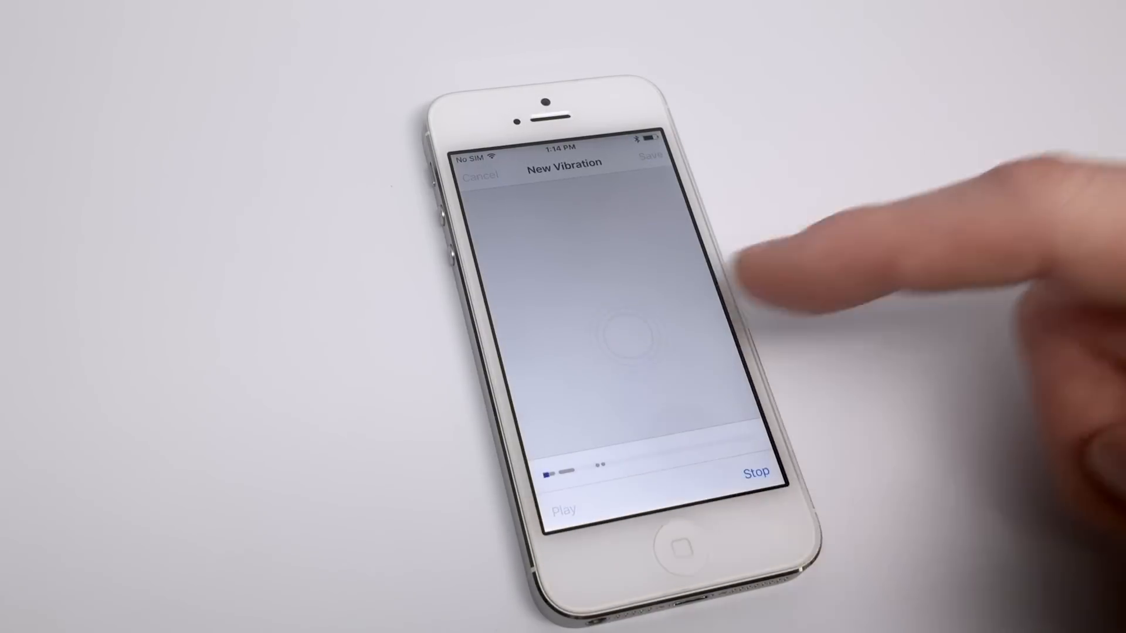